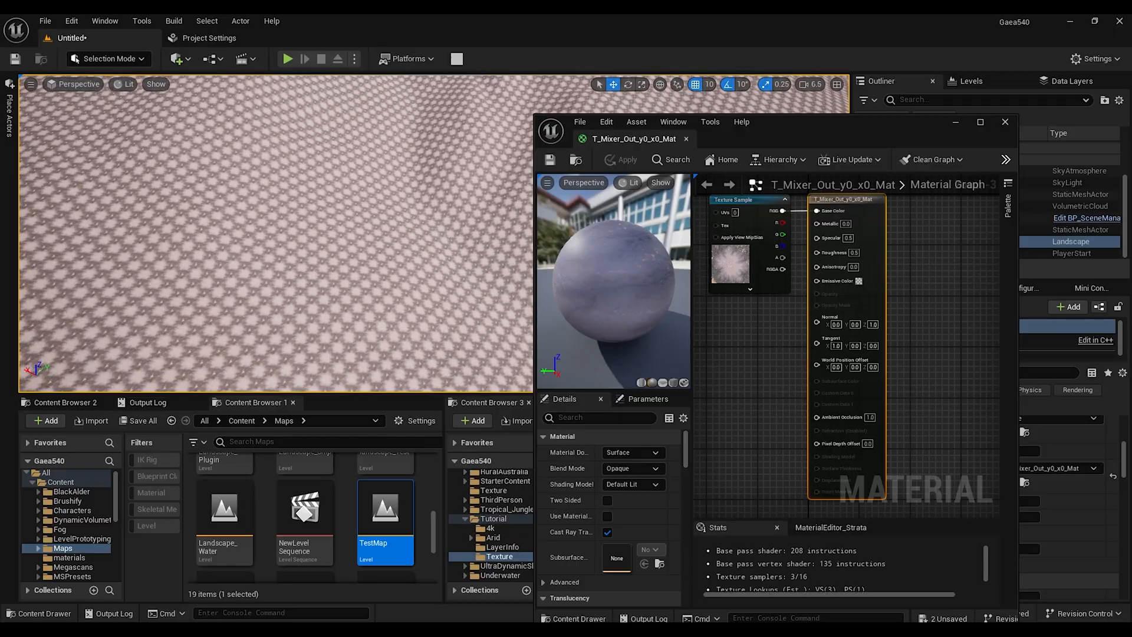
Chain a Mountain node into an Erosion2 pass and then an Outcrops node
left_click(1005, 122)
type("moun")
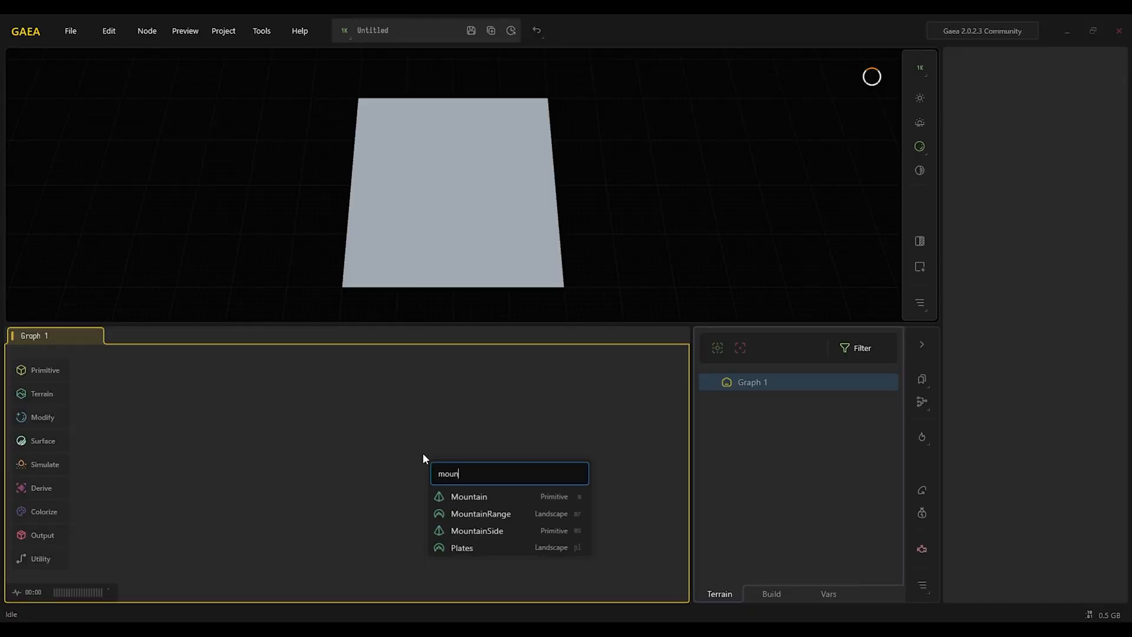
left_click(468, 497)
type("er")
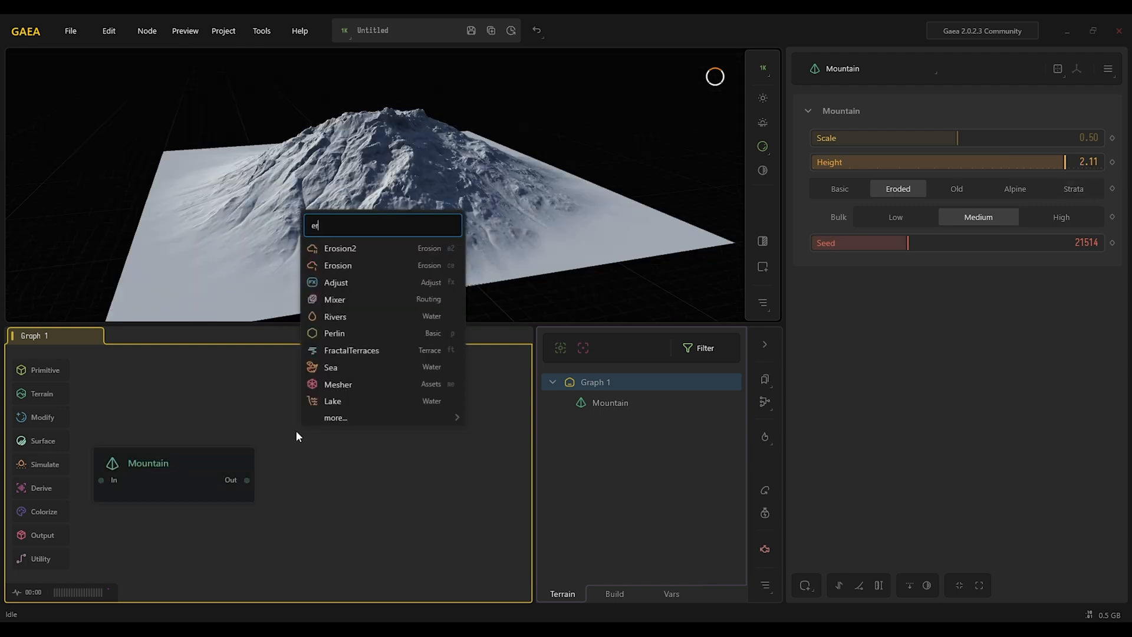
left_click(339, 249)
type("out")
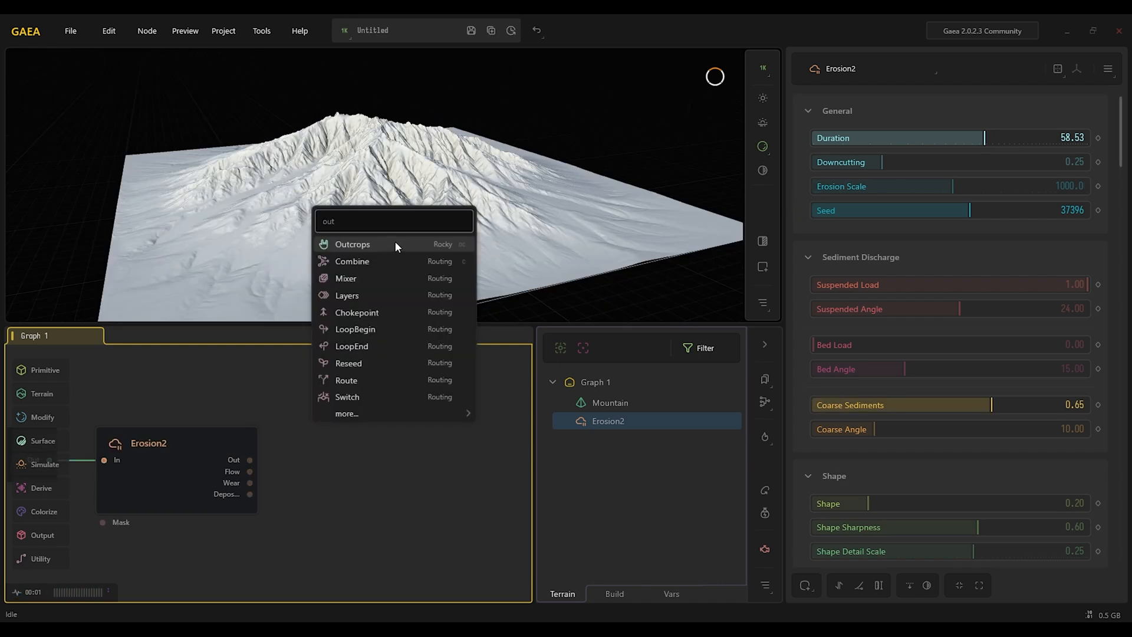
left_click(352, 244)
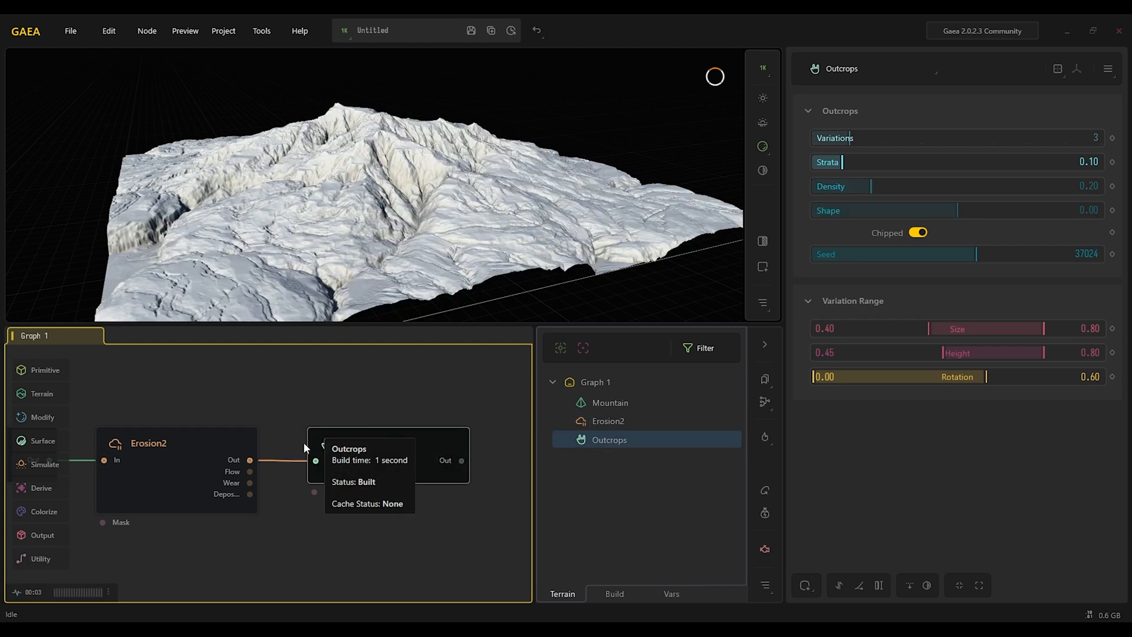
Preview the eroded mountain and the terrain with outcrops applied
left_click(607, 421)
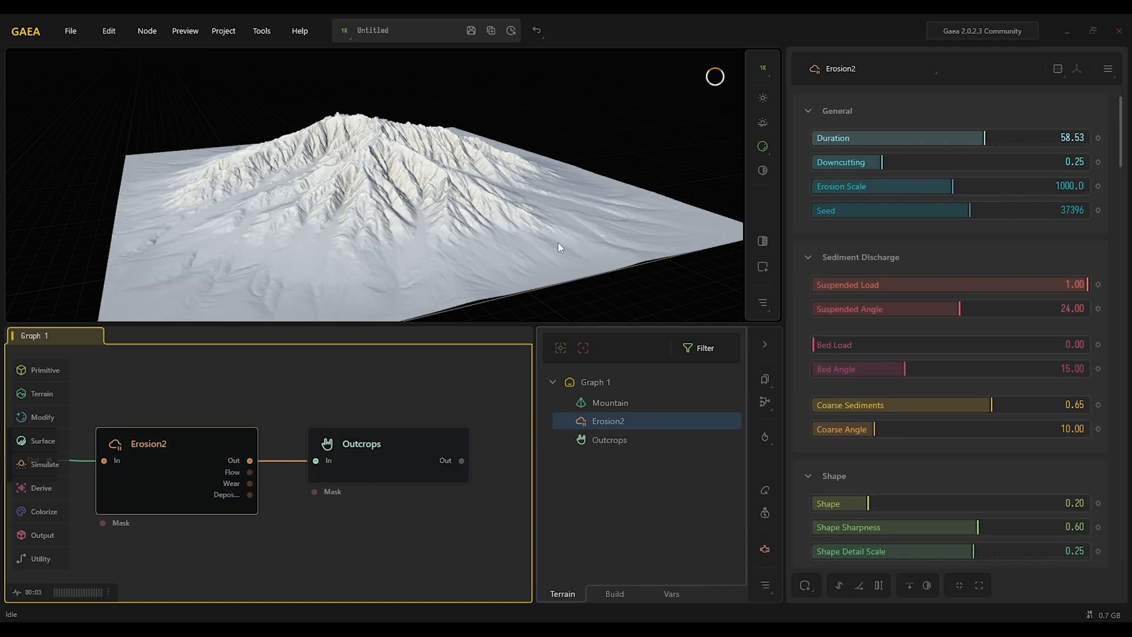
left_click(360, 444)
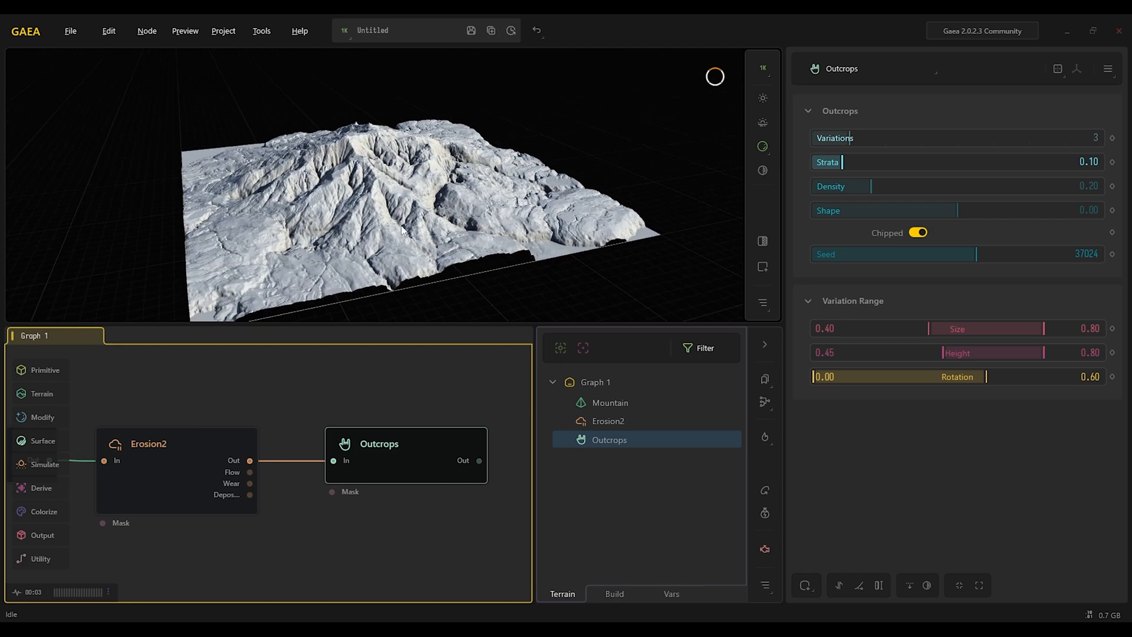
left_click(608, 458)
type("sat")
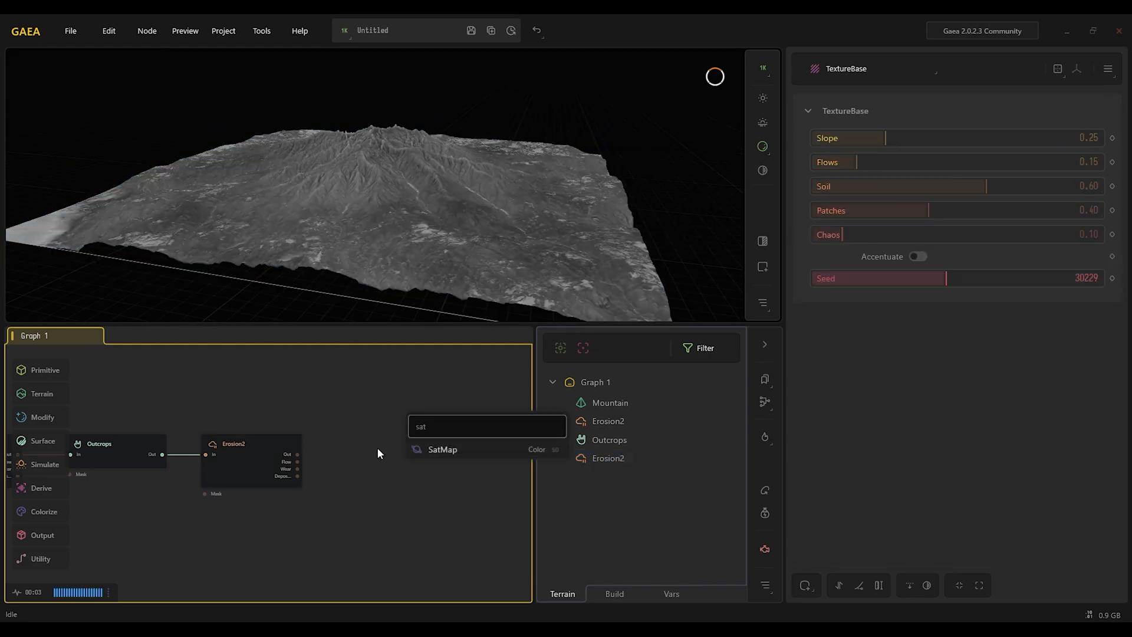
Add a SatMap colour node after the second Erosion2 and browse the Rock gradients
left_click(442, 449)
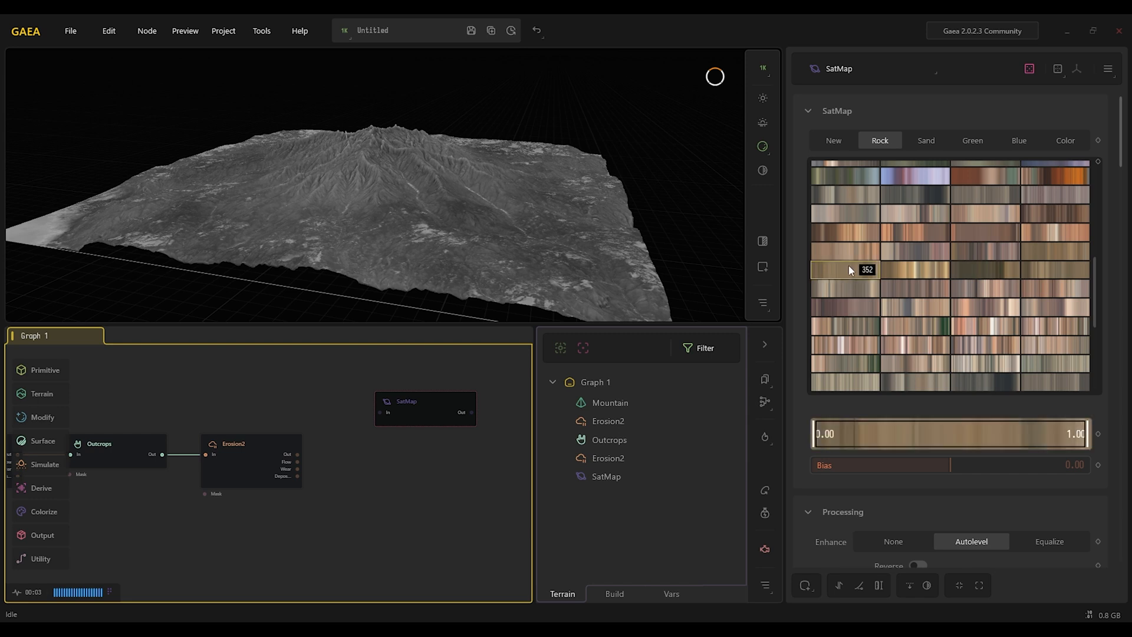
scroll("down", 3)
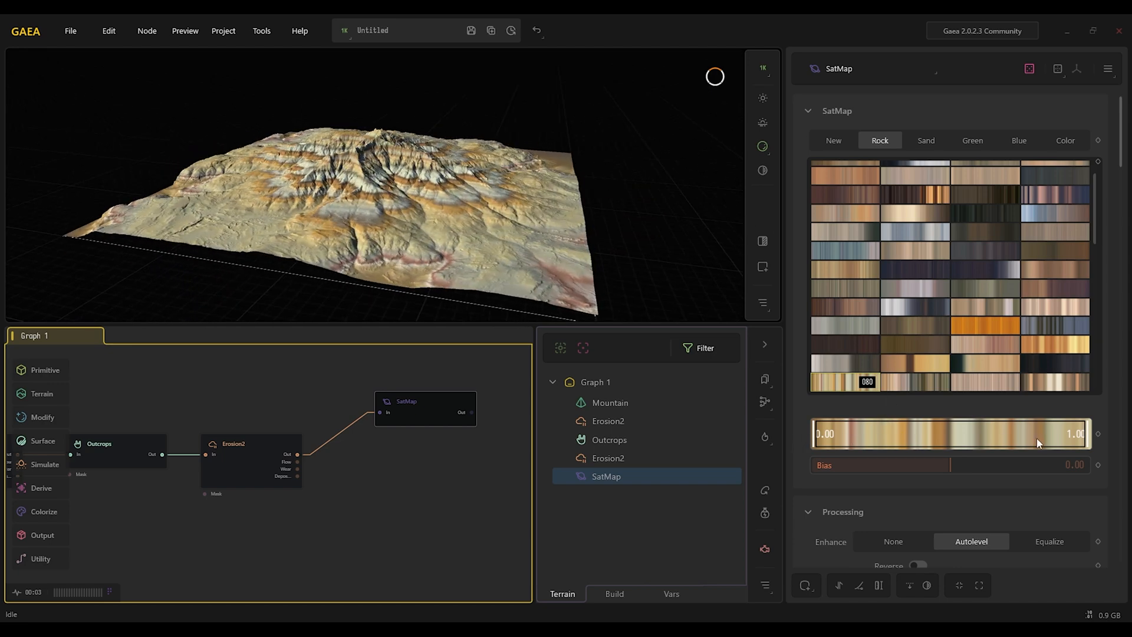
mouse_move(383, 134)
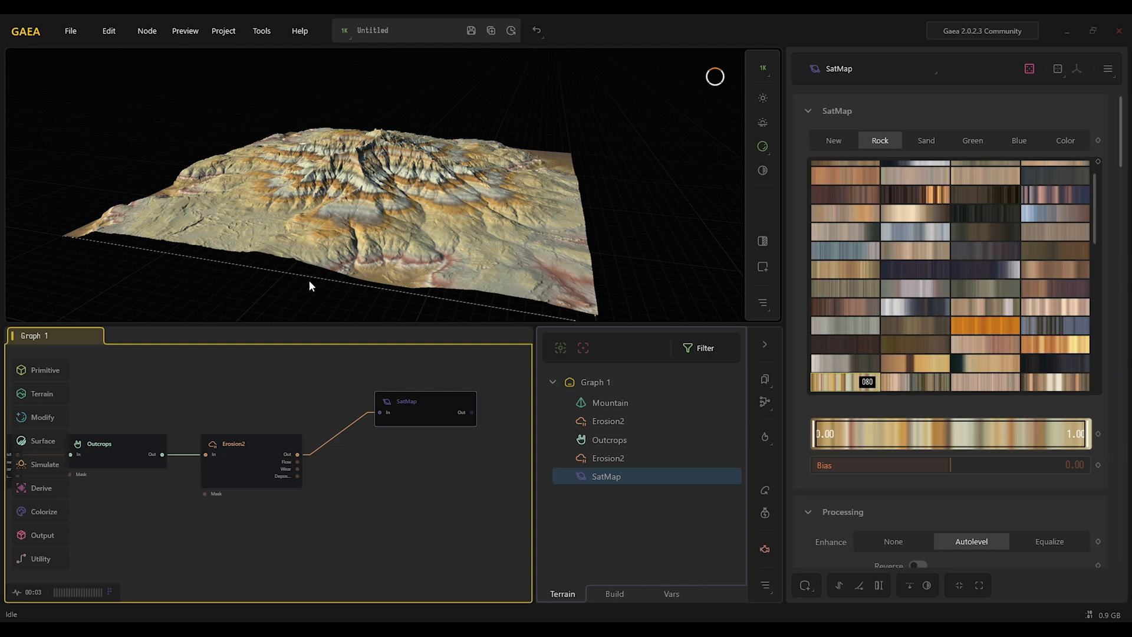
mouse_move(1125, 443)
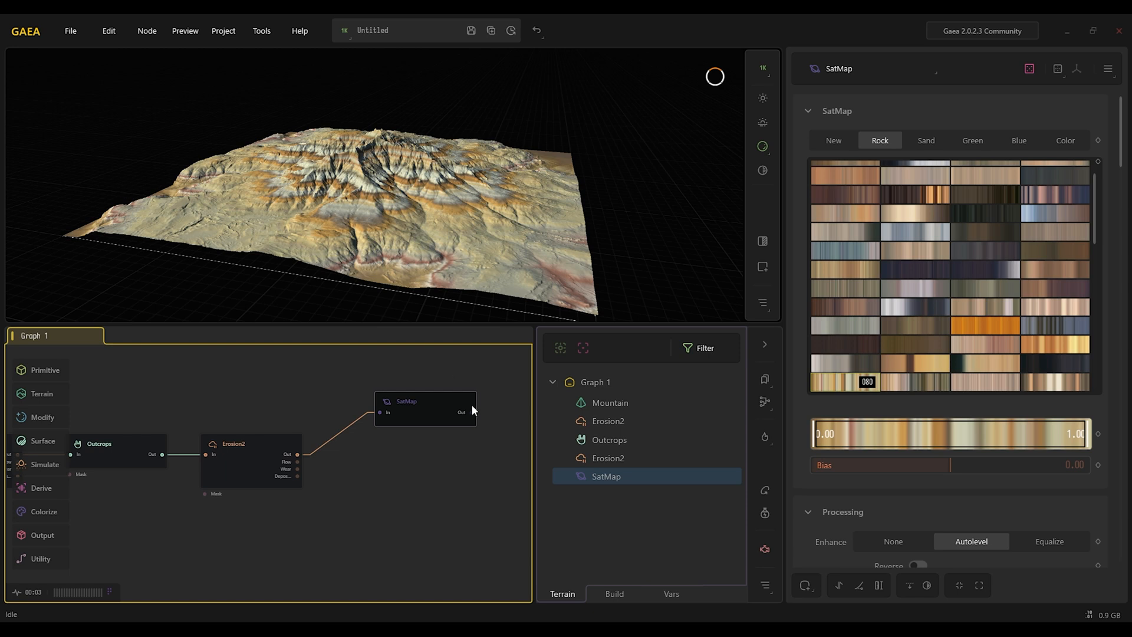
Insert a TextureBase node before SatMap and inspect the sandy-coloured mountain in 3D
type("t")
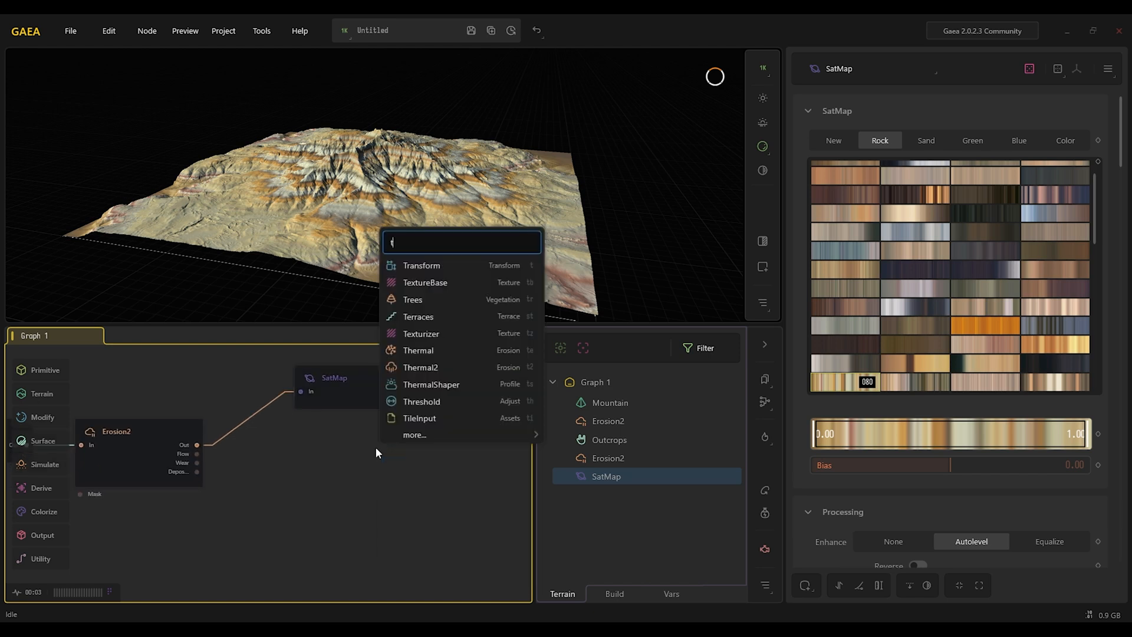
left_click(425, 282)
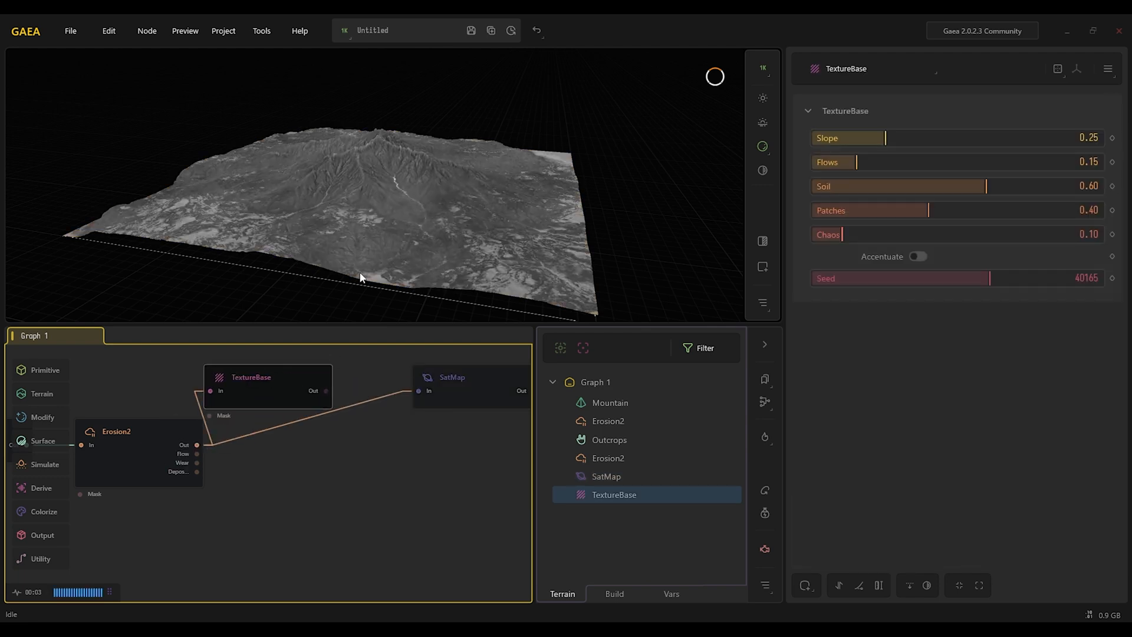
left_click(250, 378)
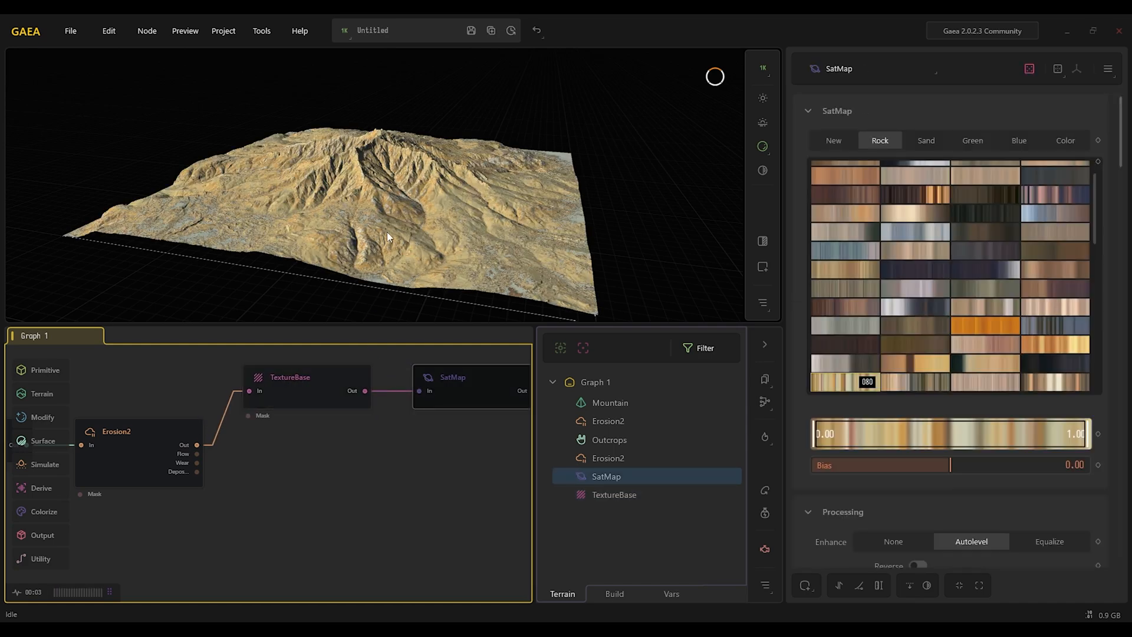
left_click_drag(386, 237, 271, 227)
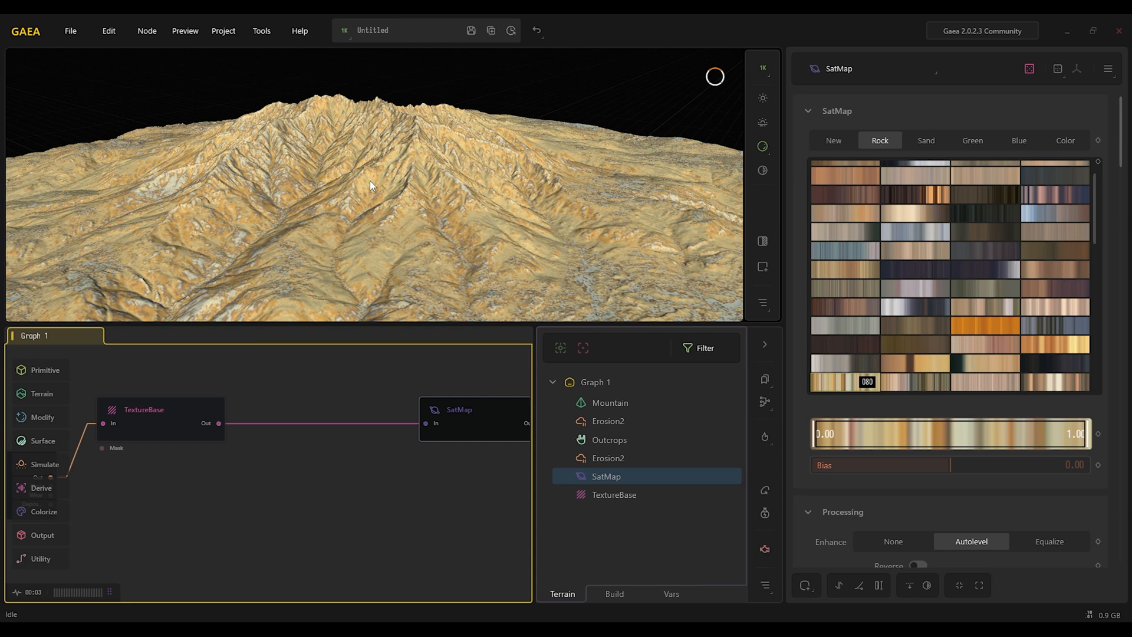
left_click_drag(372, 184, 423, 210)
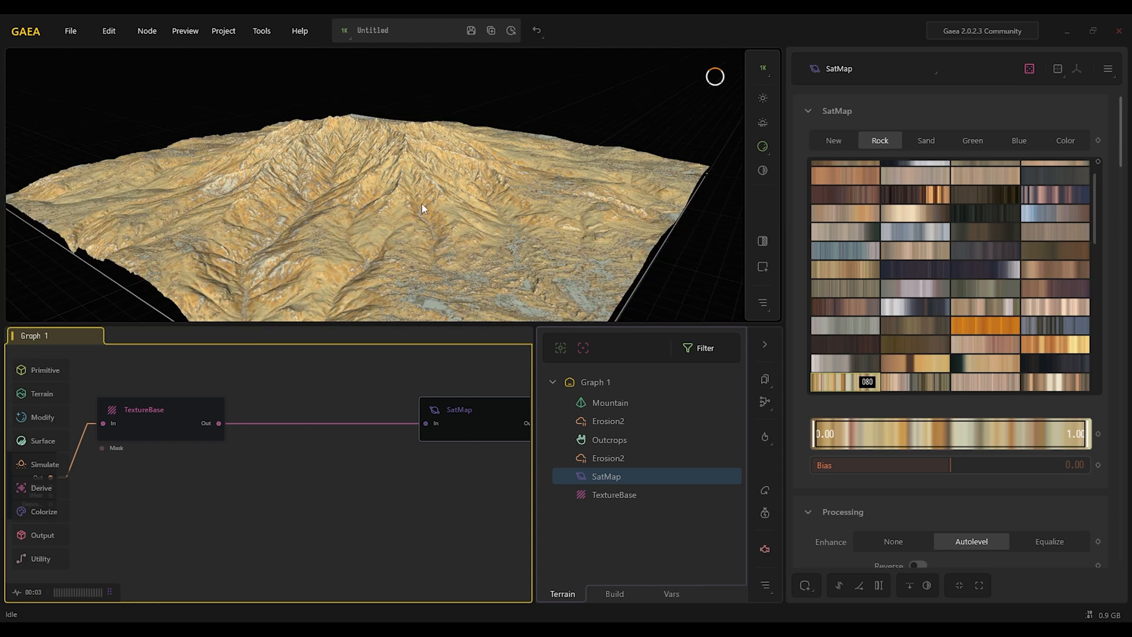
mouse_move(228, 301)
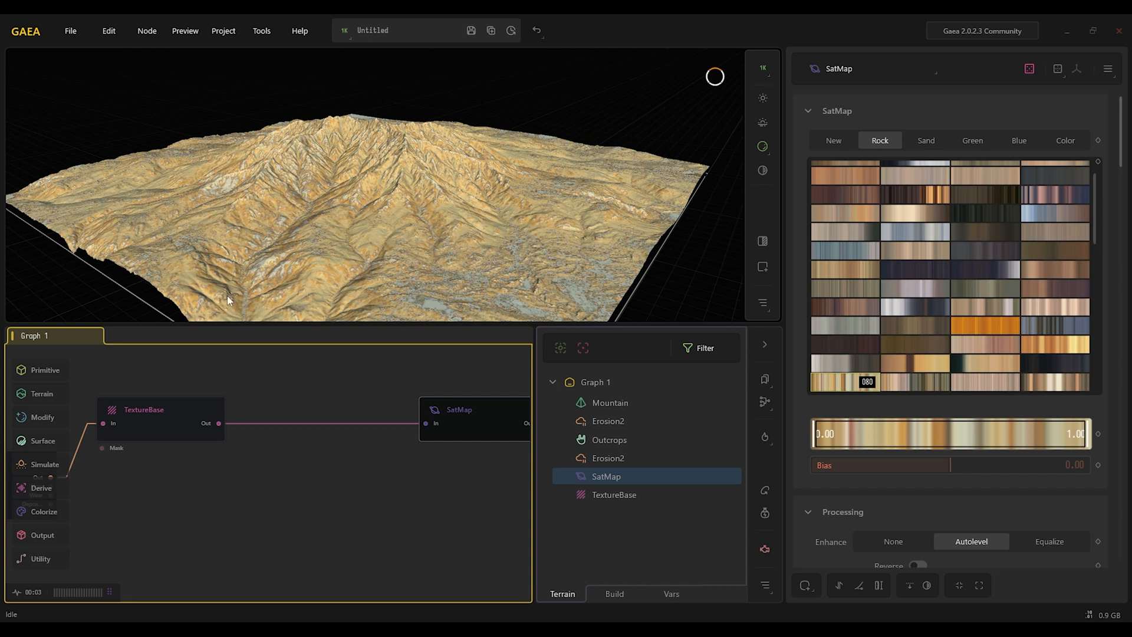
mouse_move(298, 226)
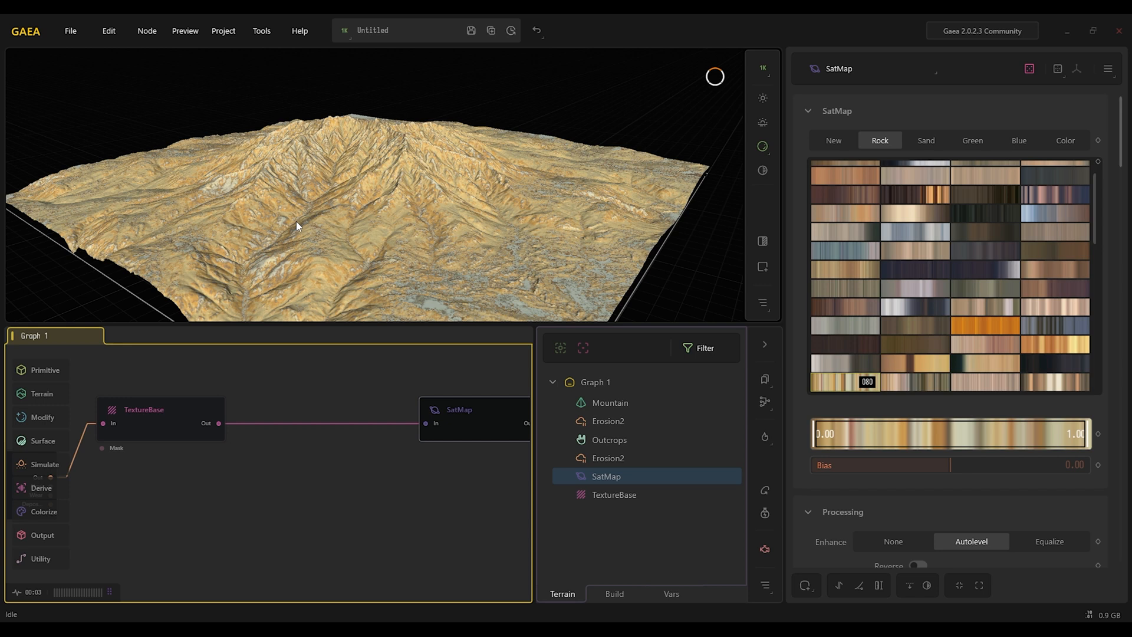
mouse_move(353, 158)
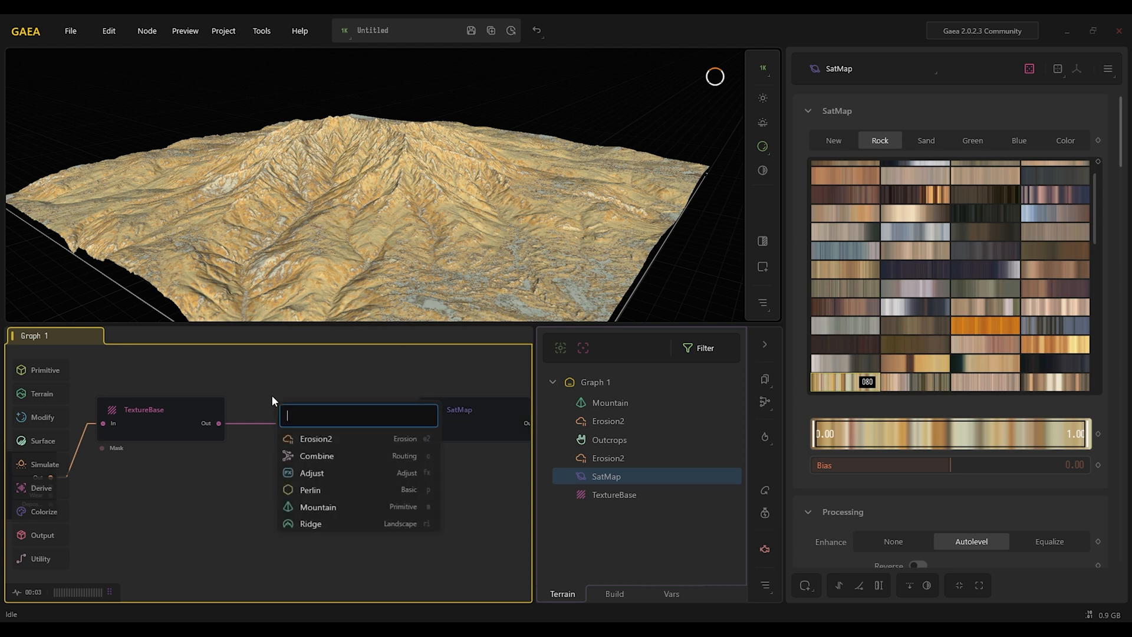
Insert a ColorErosion node between TextureBase and SatMap via the 'eros' search
type("eros")
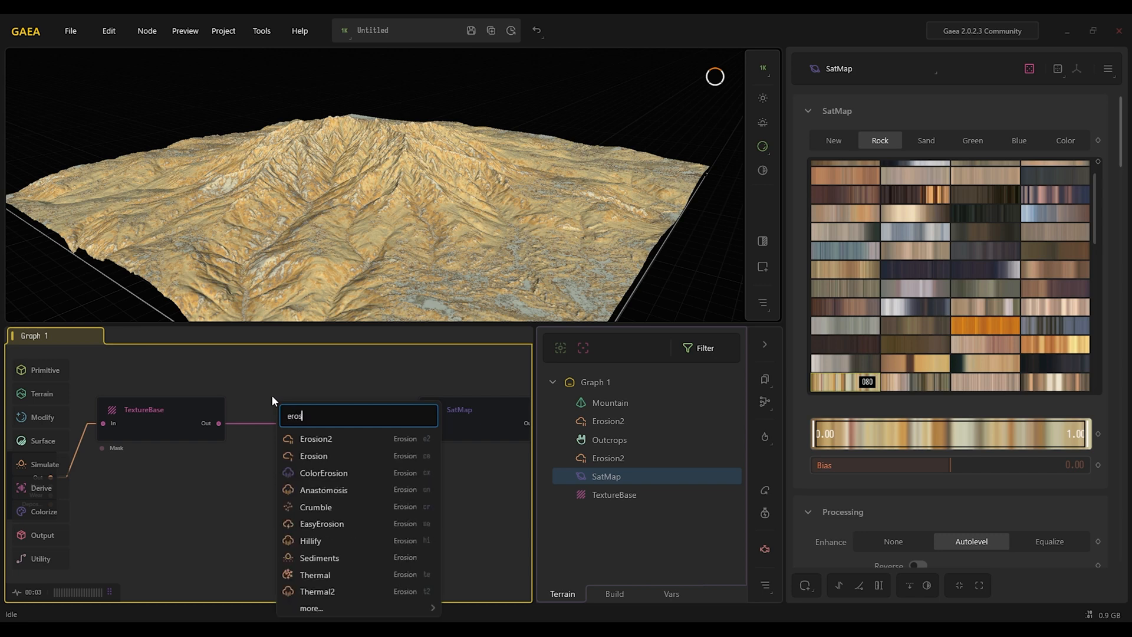
left_click(324, 473)
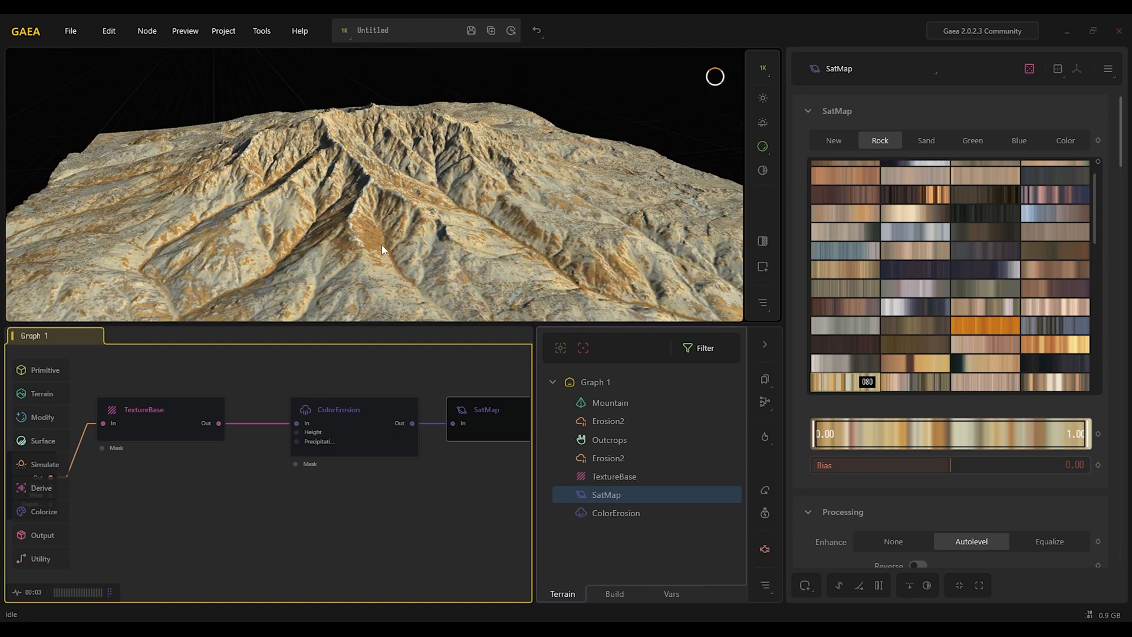
mouse_move(375, 234)
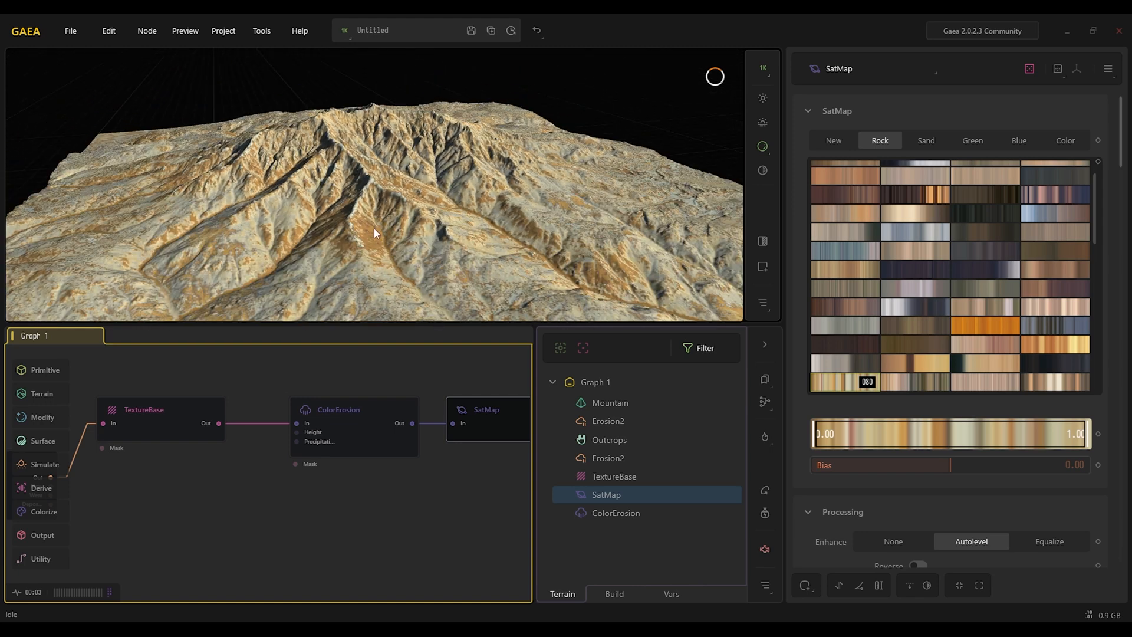
mouse_move(417, 280)
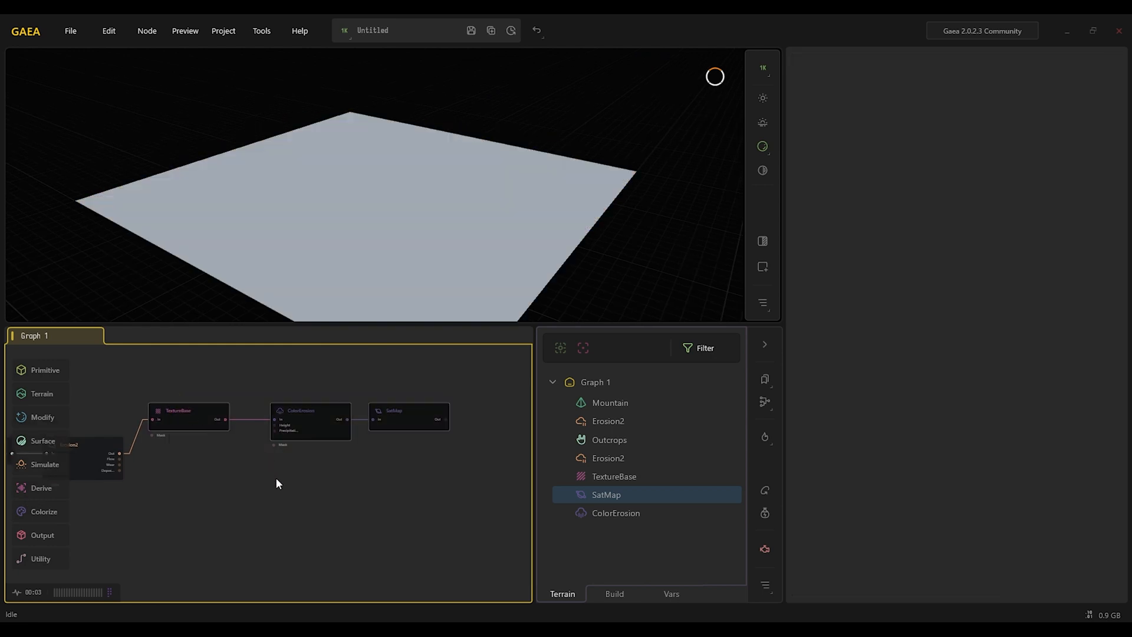
Give the second SatMap a different reddish-brown Rock gradient
key("ctrl+F8")
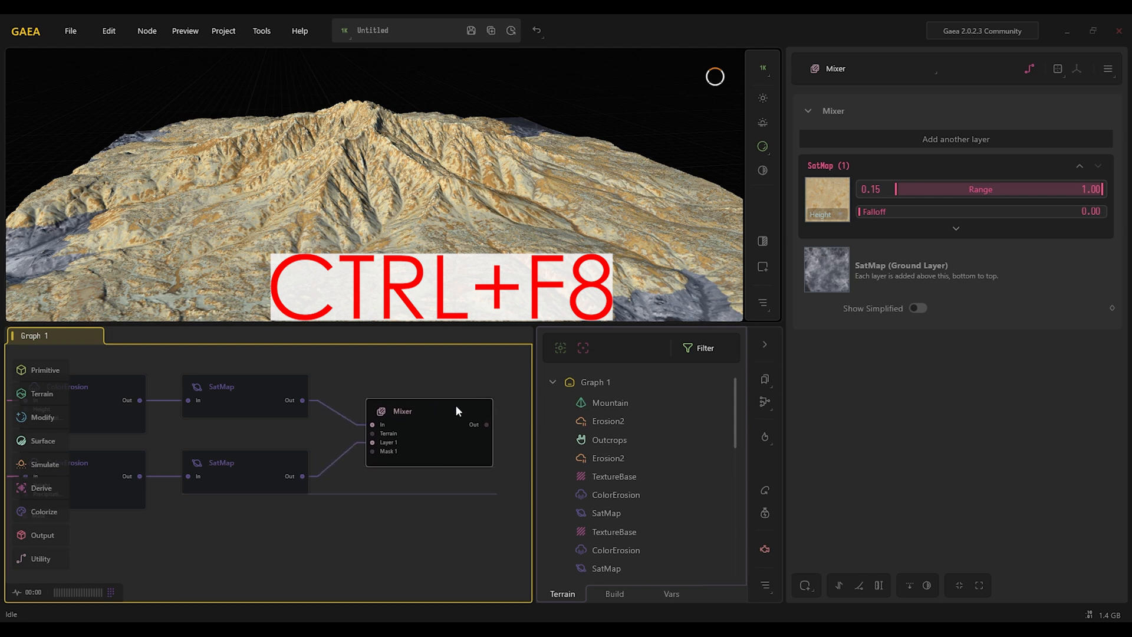
key("ctrl+F8")
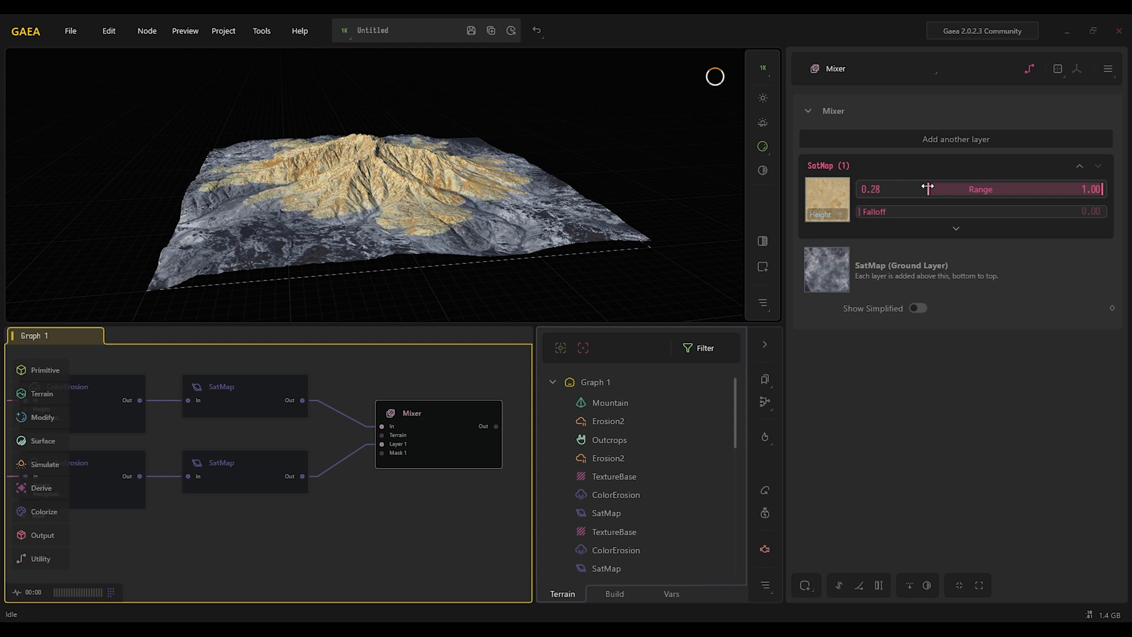
left_click(606, 569)
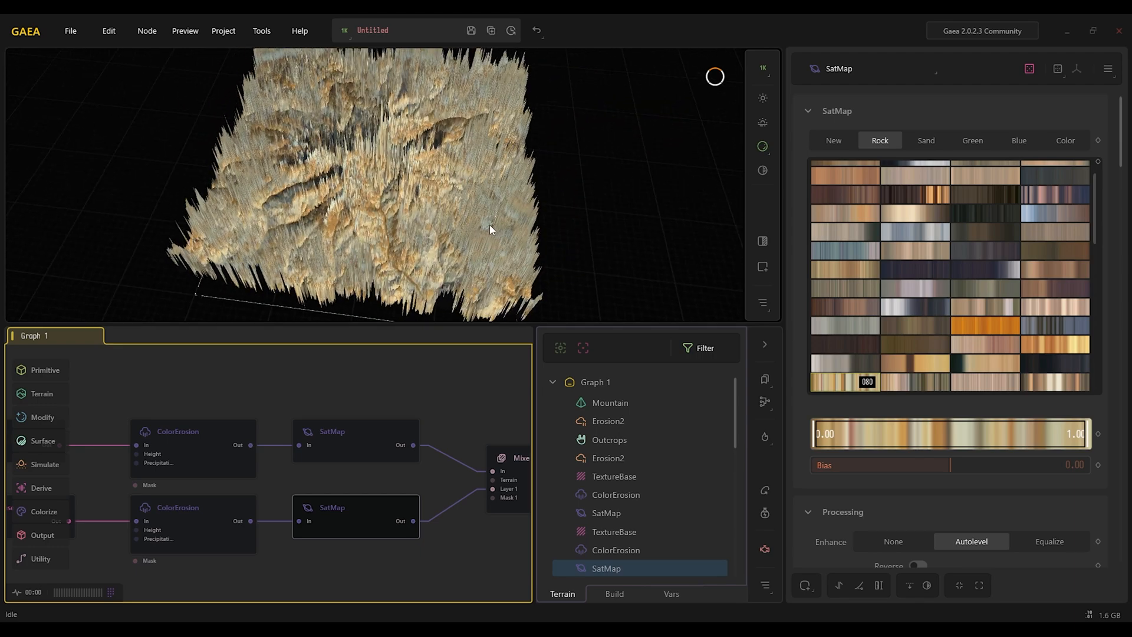
scroll("down", 3)
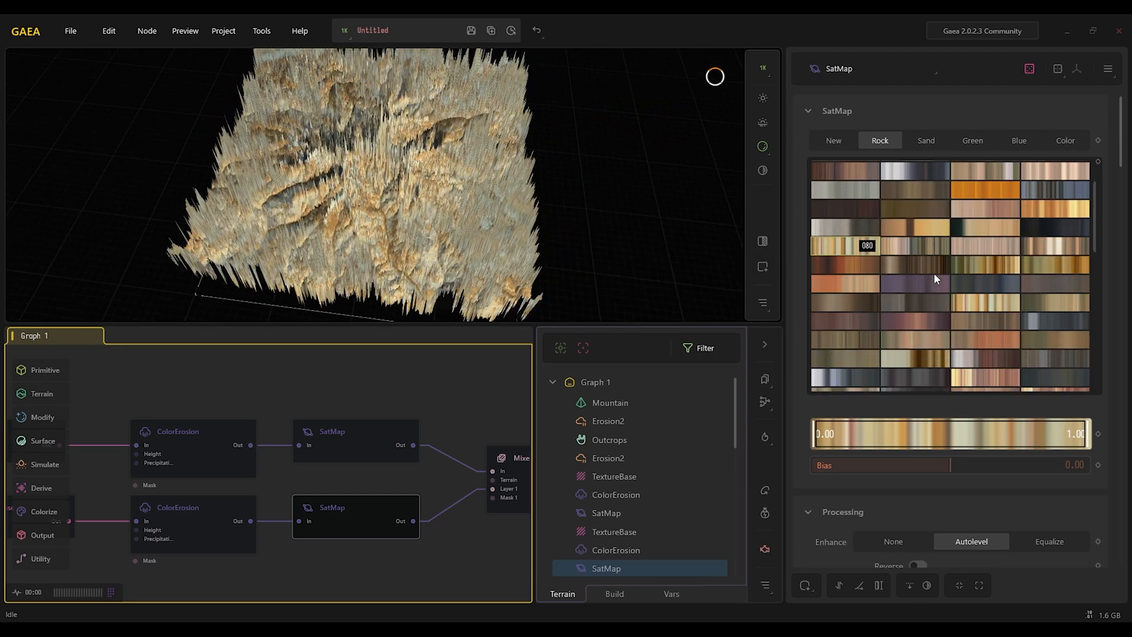
left_click(937, 364)
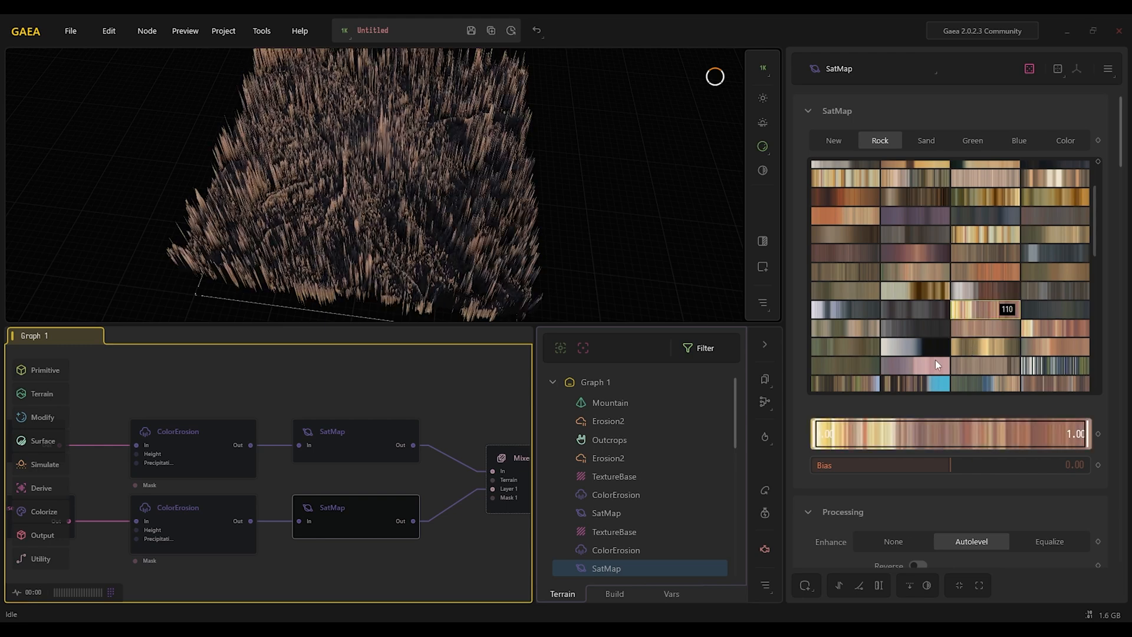
Tune the Mixer's blend of the top colour layer over the ground layer
left_click(507, 478)
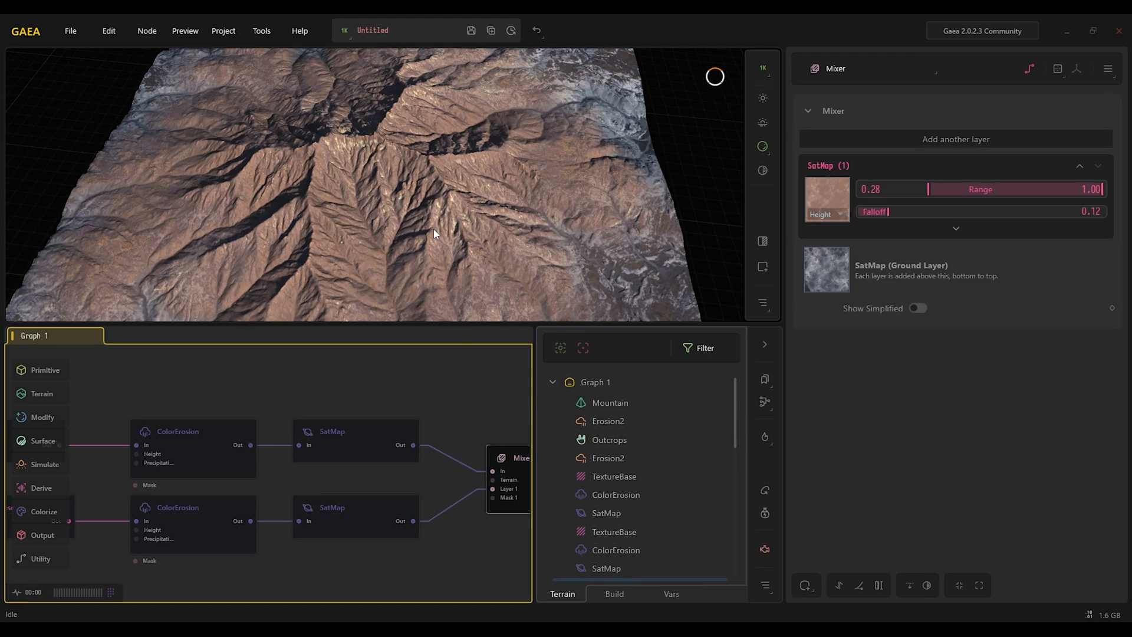
left_click_drag(433, 234, 343, 184)
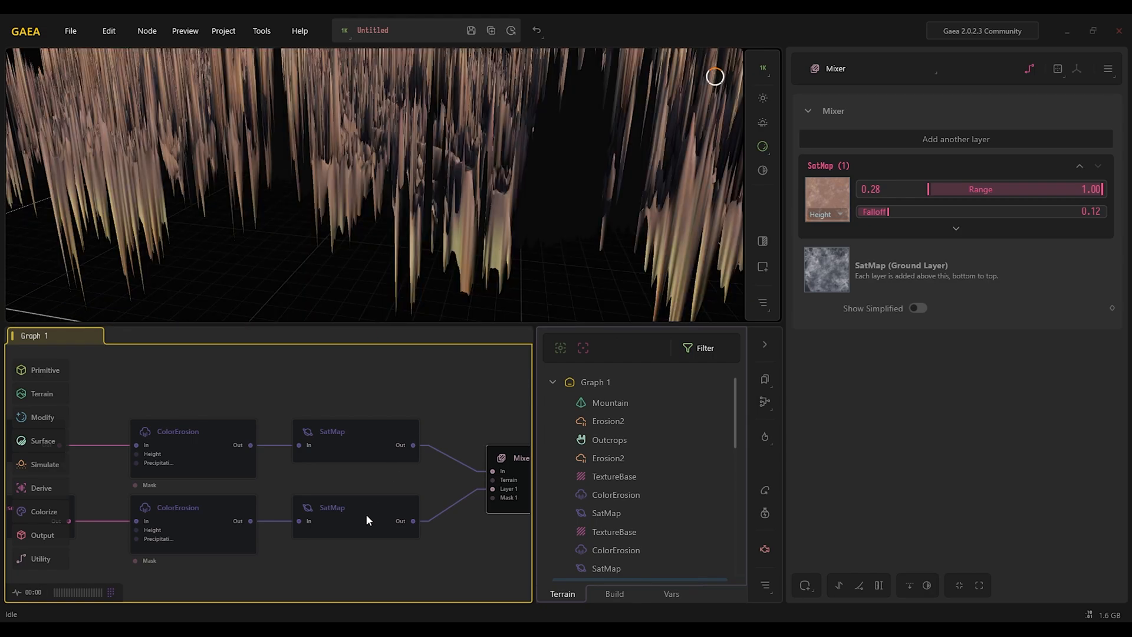
left_click(355, 517)
type("u")
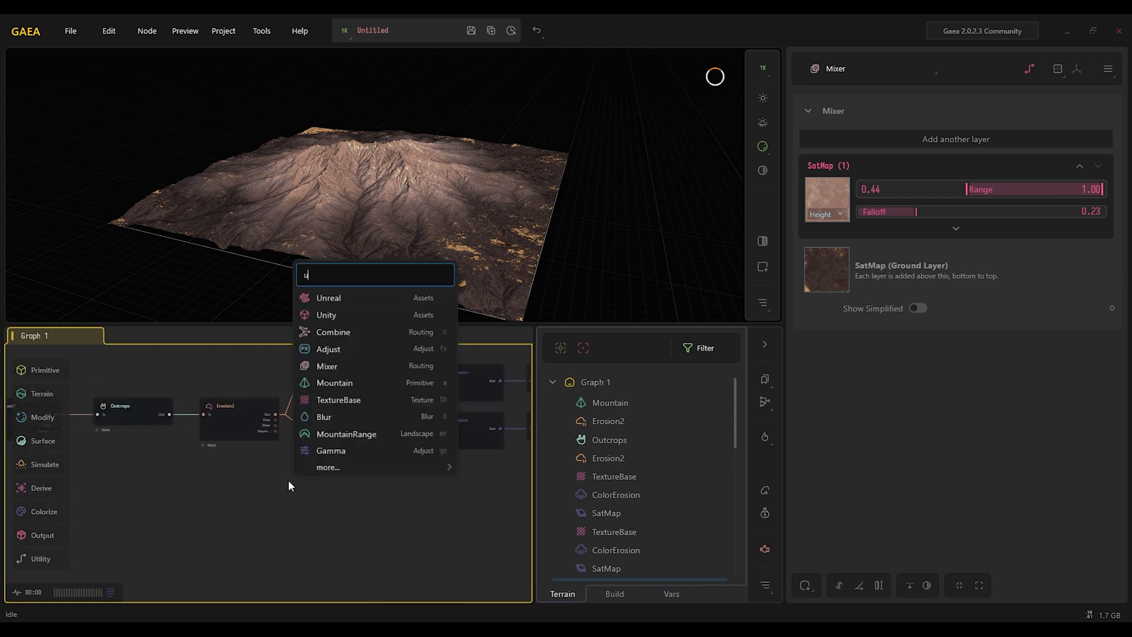
Add an Unreal export node after Erosion2 and set its heightmap Target Size
left_click(329, 297)
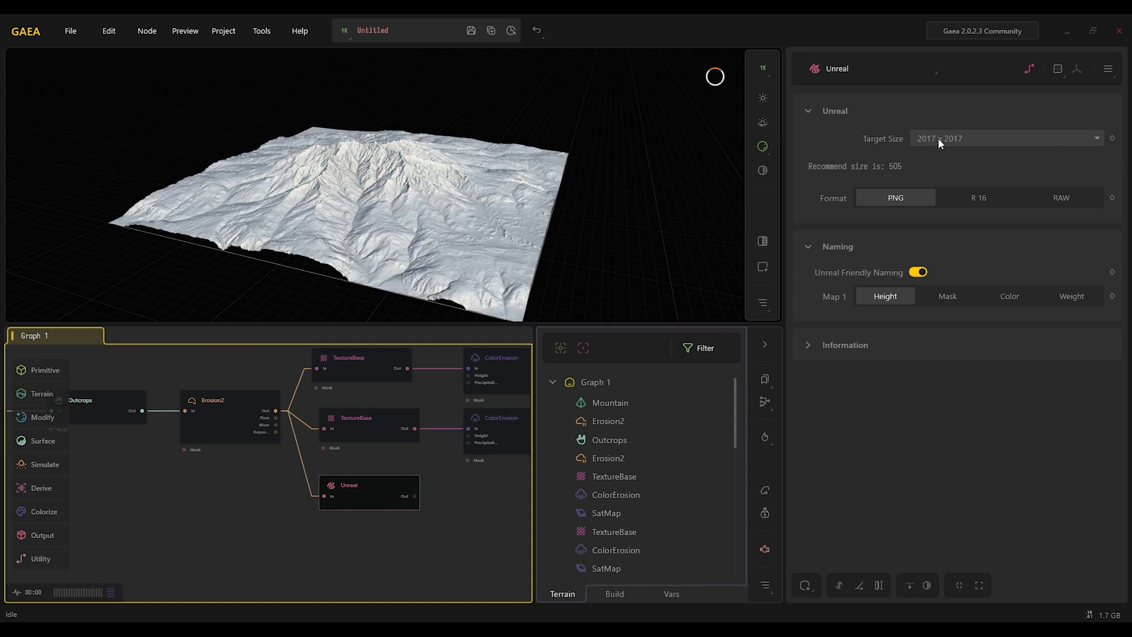
left_click(1004, 138)
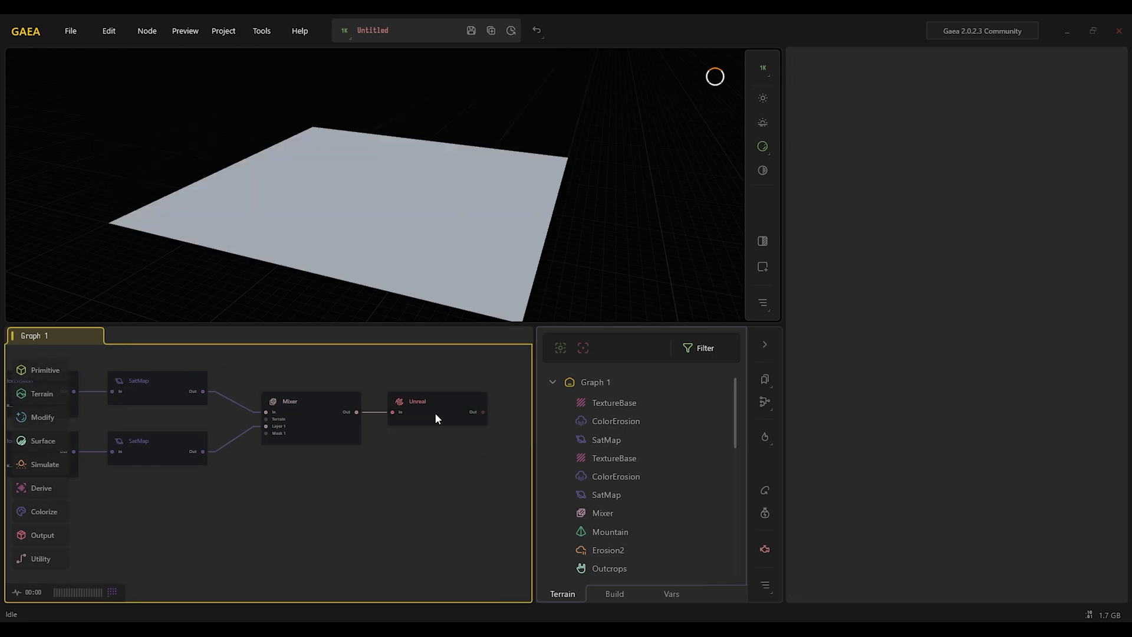
Add a second Unreal export node fed by the Mixer's colour output
left_click(437, 408)
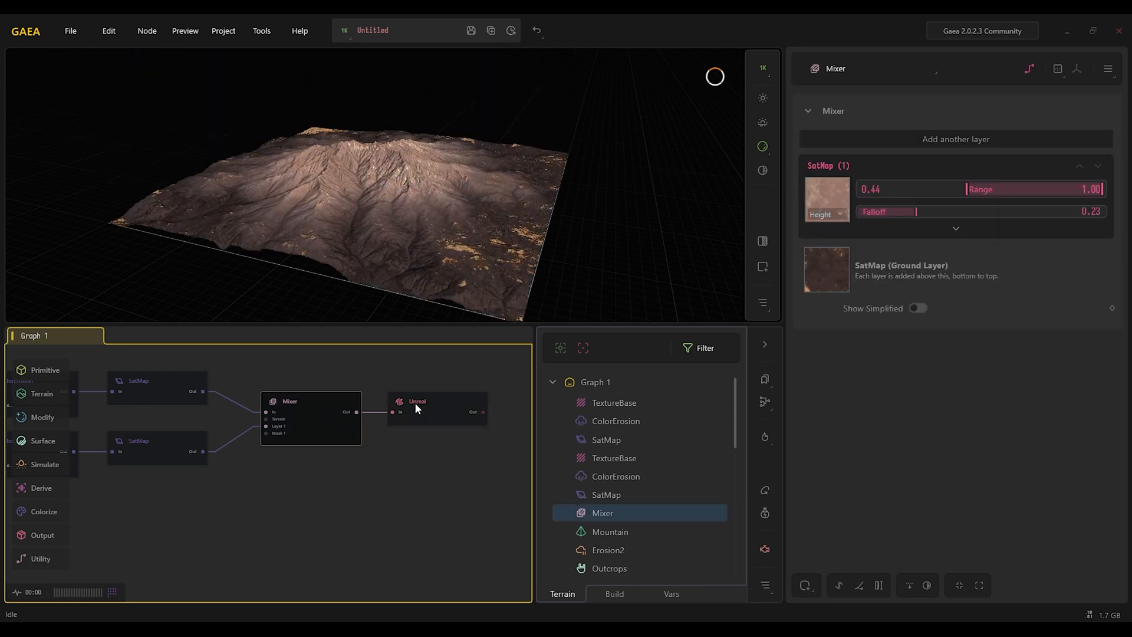
left_click(614, 594)
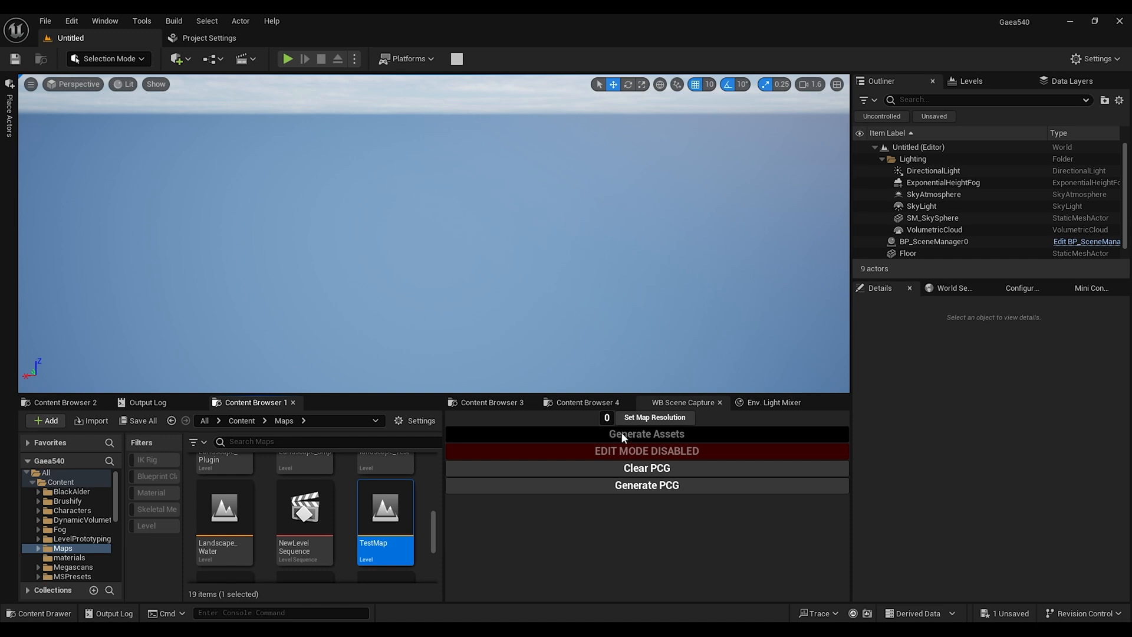
mouse_move(457, 59)
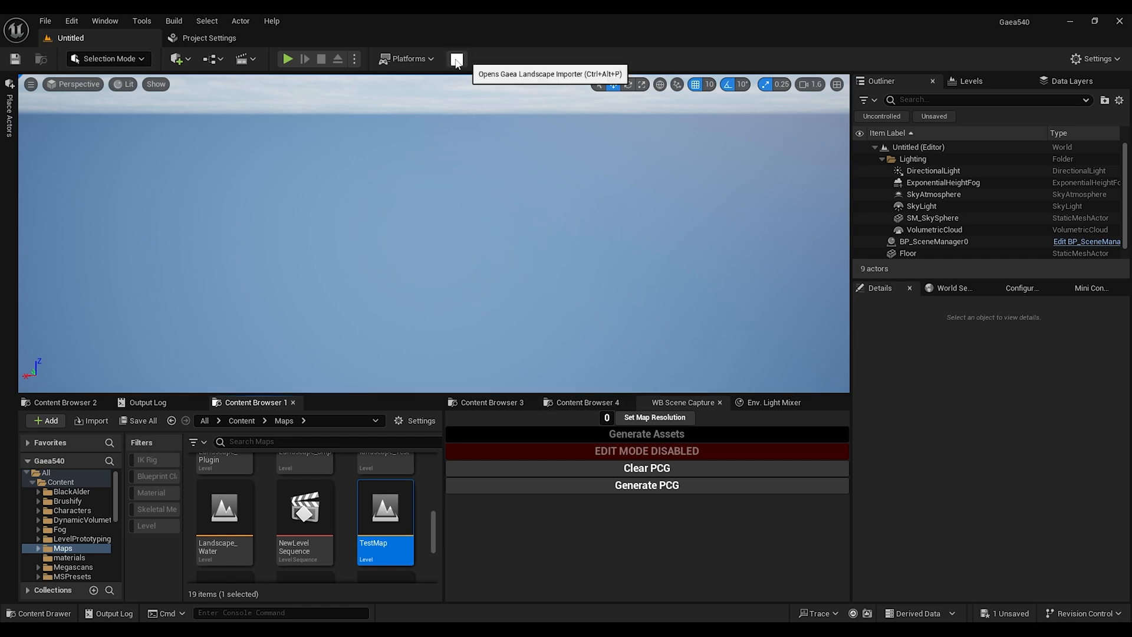
Import heightmap T_Erosion2_Out_y0_x0 through the Gaea Landscape Importer and create the landscape
left_click(456, 59)
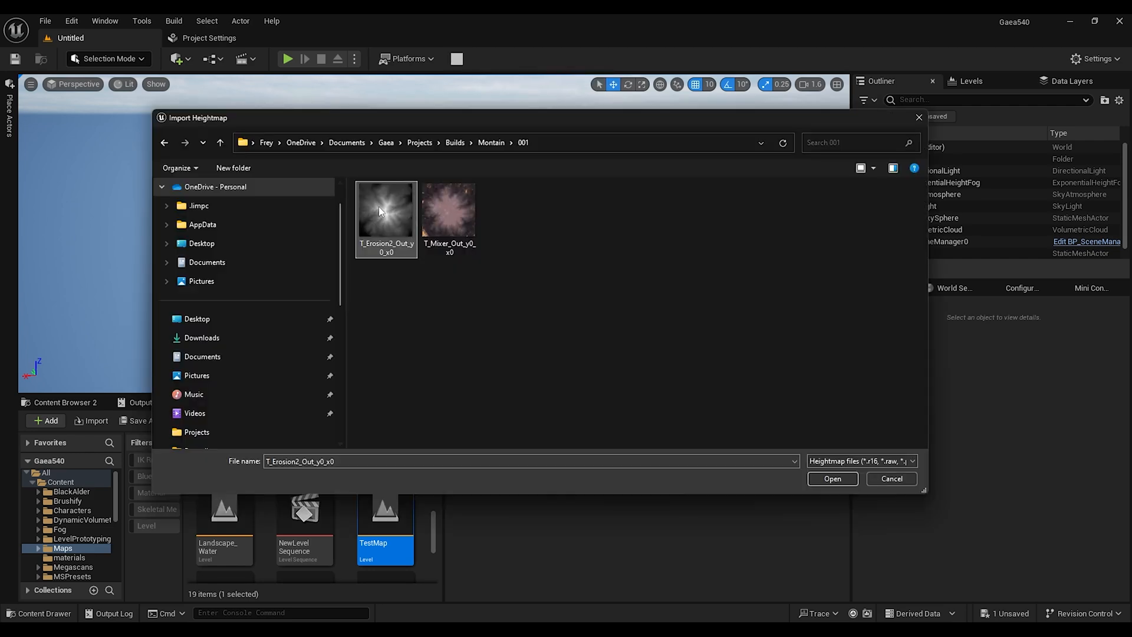
left_click(831, 478)
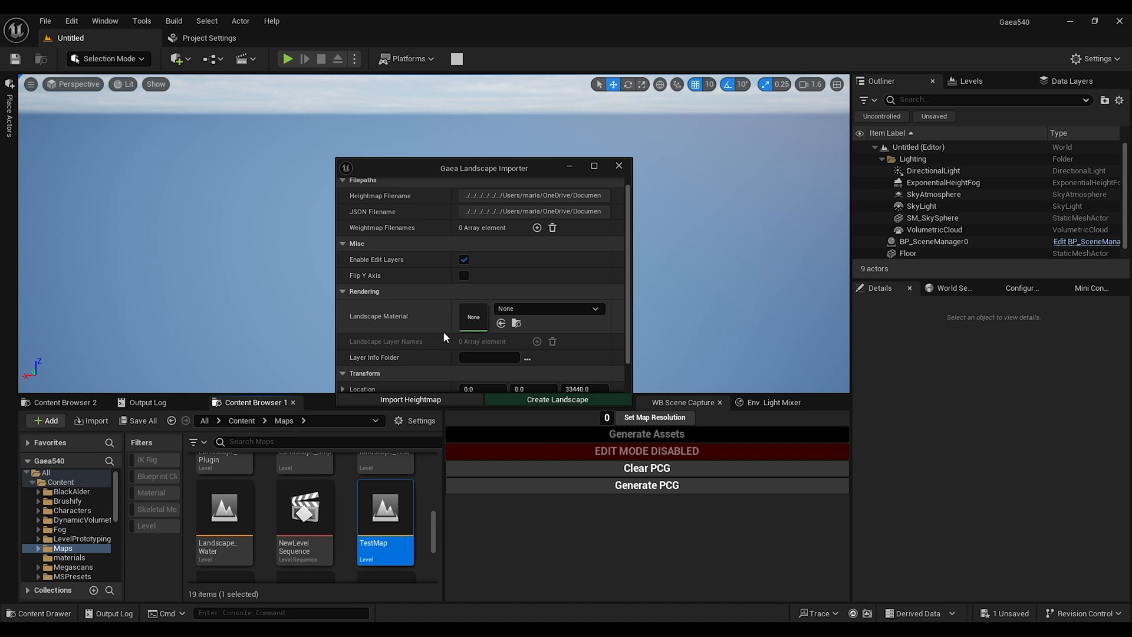
mouse_move(558, 401)
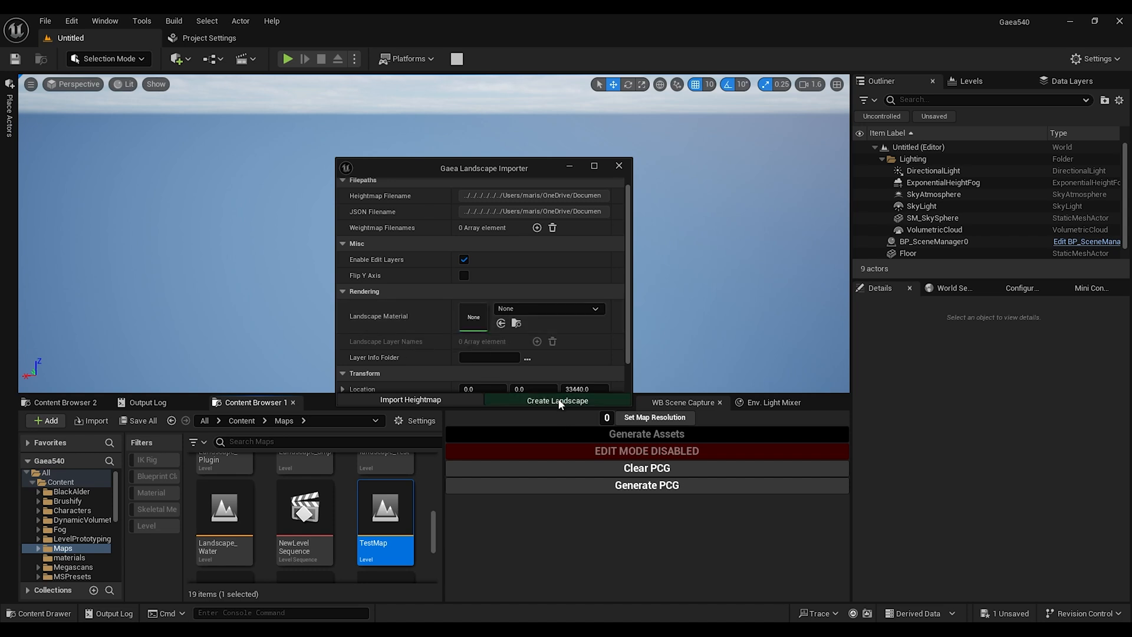
left_click(558, 400)
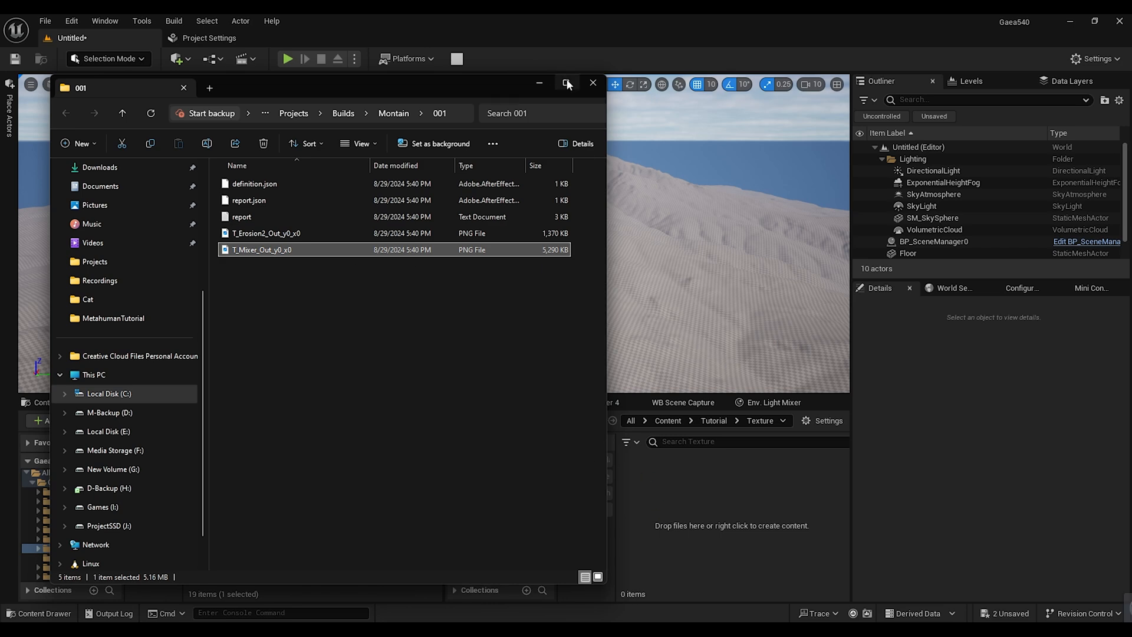
Create a material from T_Mixer_Out_y0_x0.png and open it for editing
right_click(630, 491)
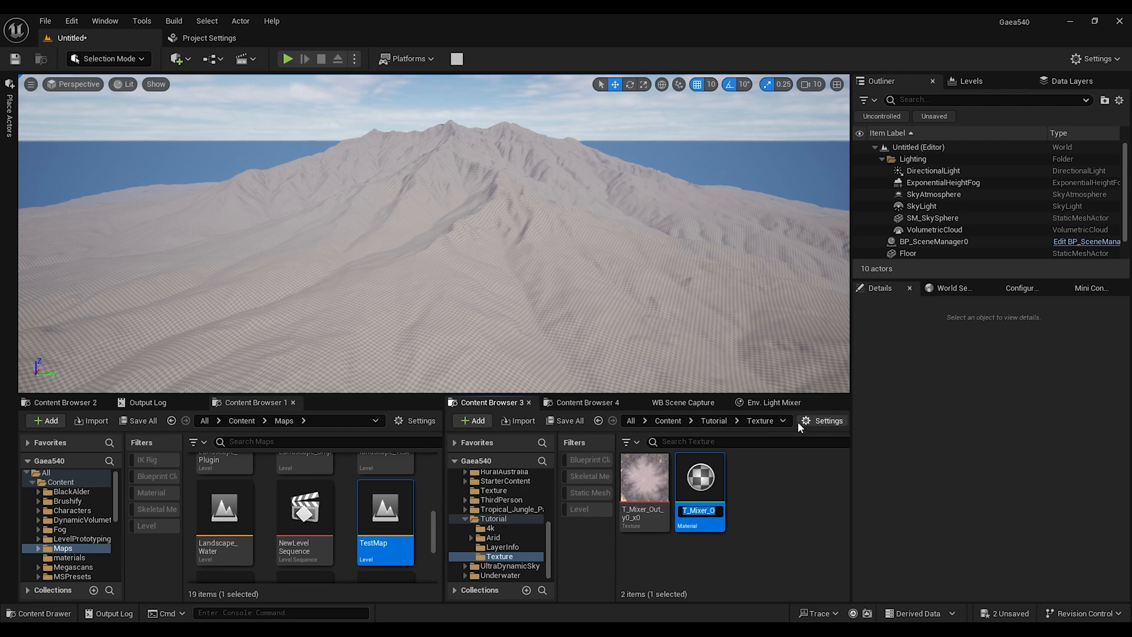
double_click(699, 475)
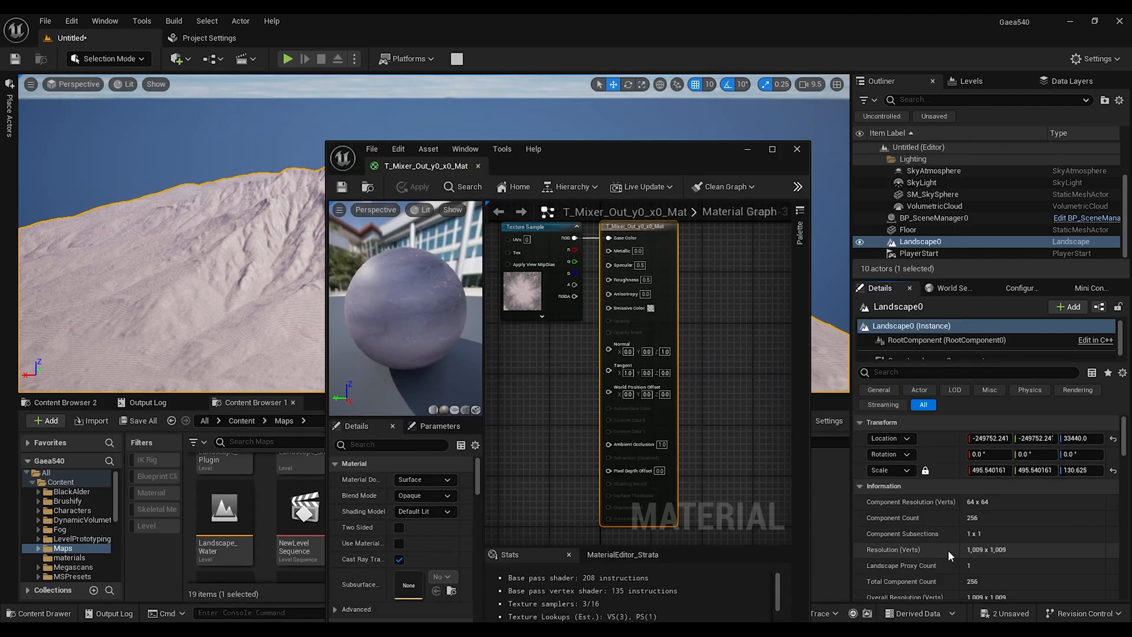
mouse_move(996, 558)
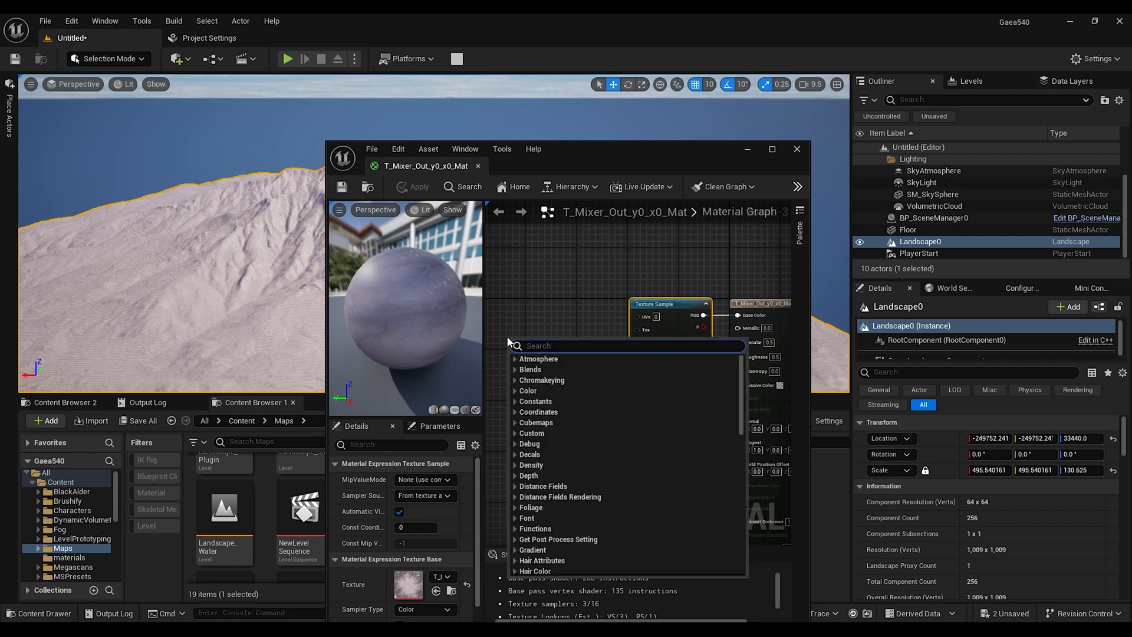
Add a LandscapeLayerCoords node driving the Texture Sample UVs and maximize the editor
type("landscape")
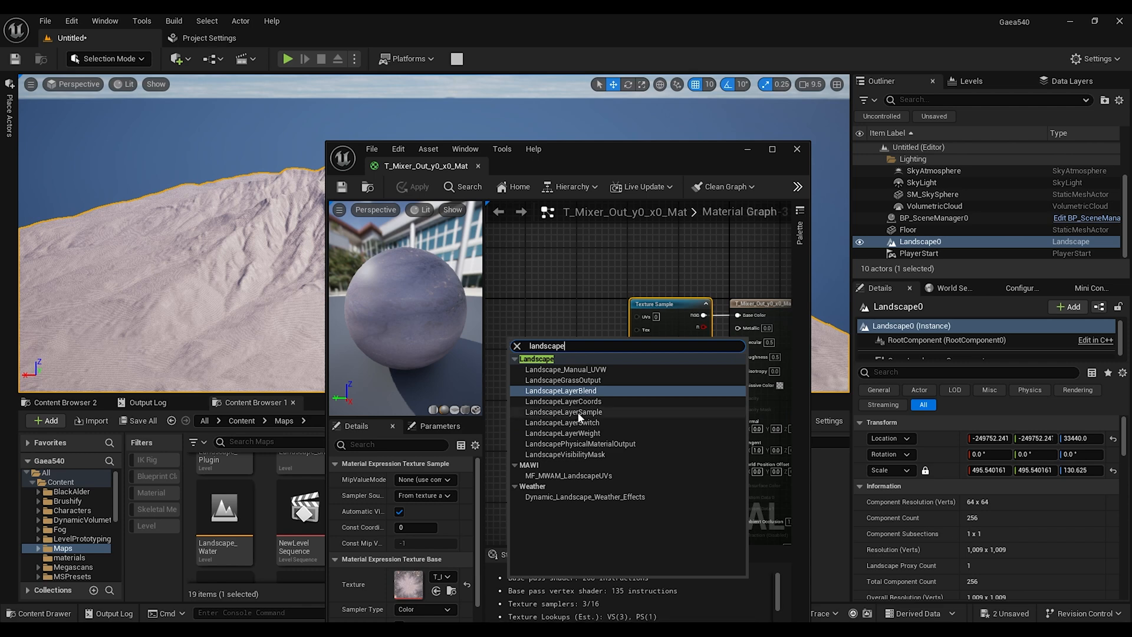
left_click(562, 401)
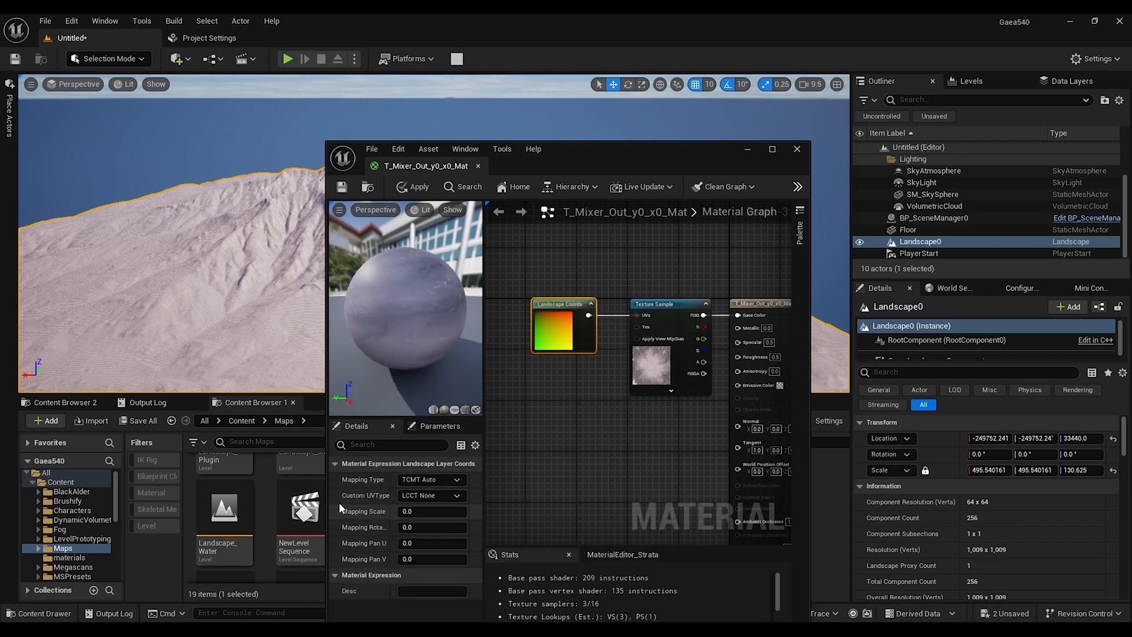
left_click(771, 149)
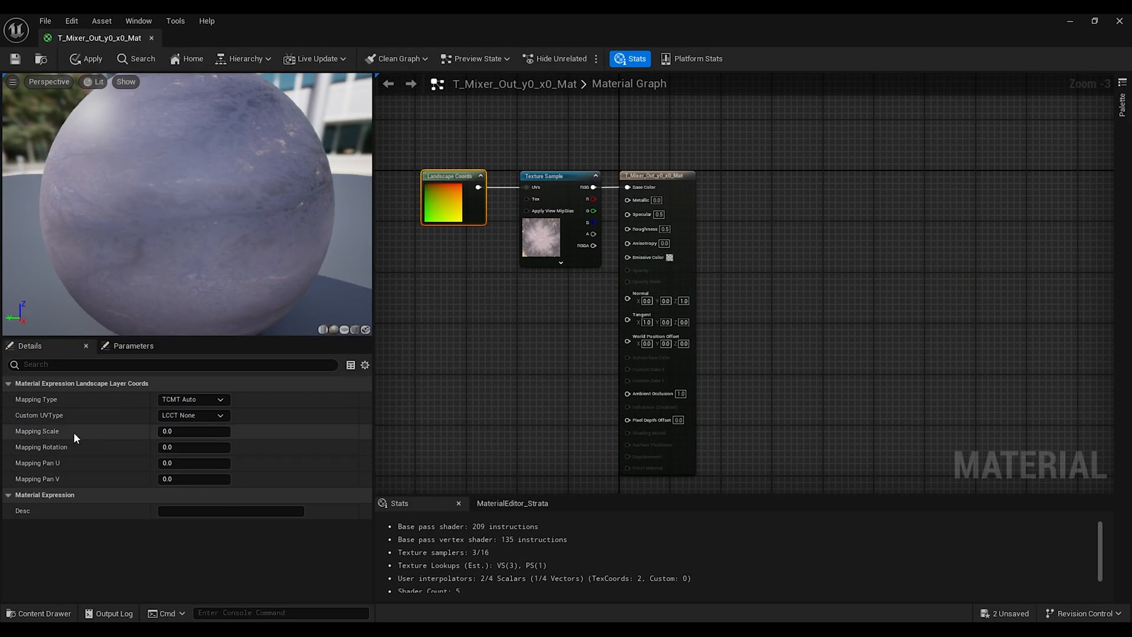